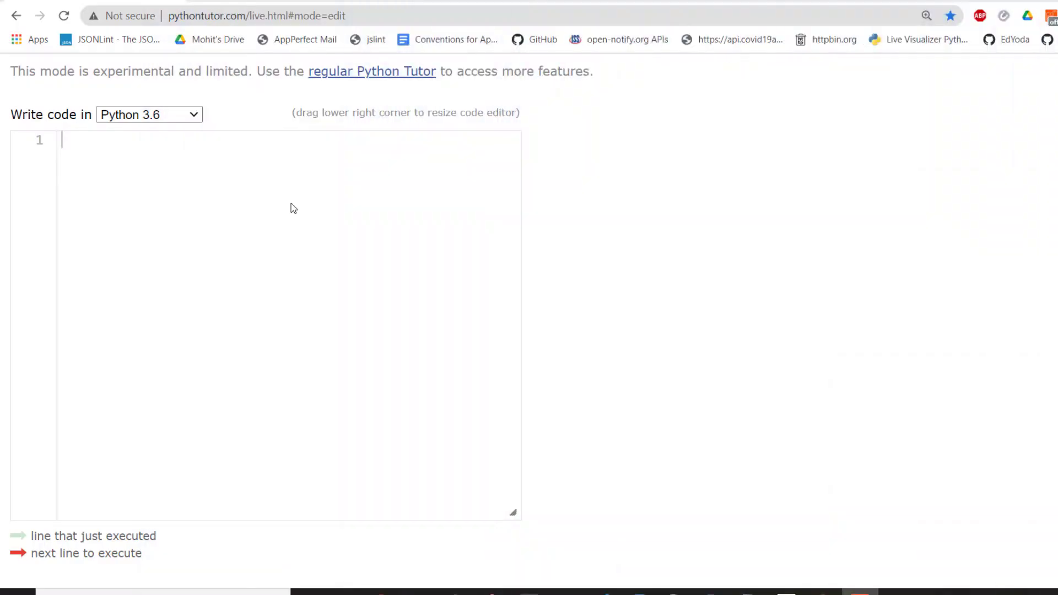
Assign x = 10 on line 1 so x points to the int object 10
text(x = 10)
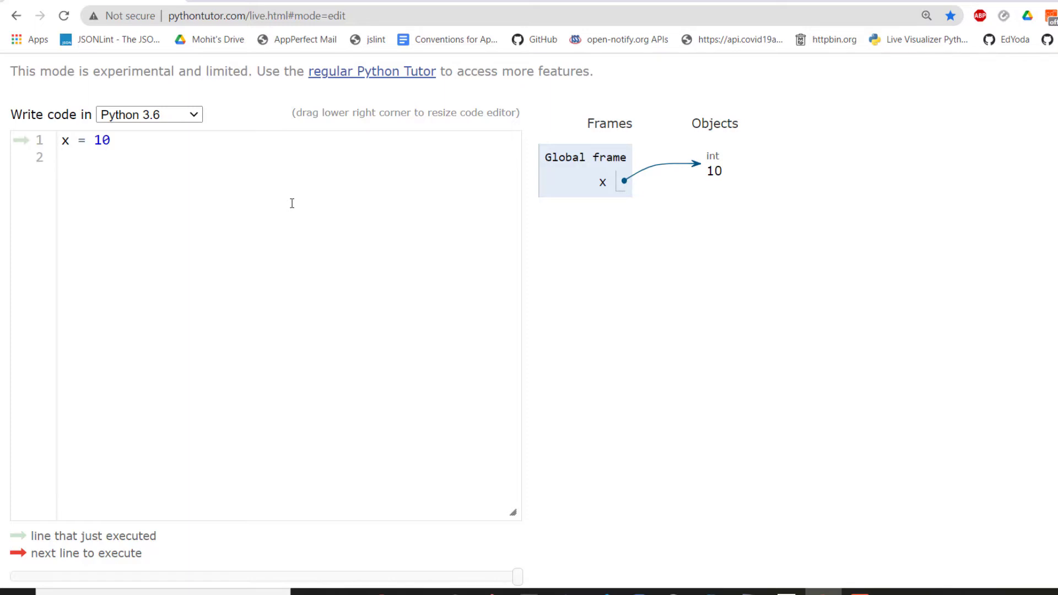
Add line 2 assigning y = 'mango', drawn as a str object
text(y)
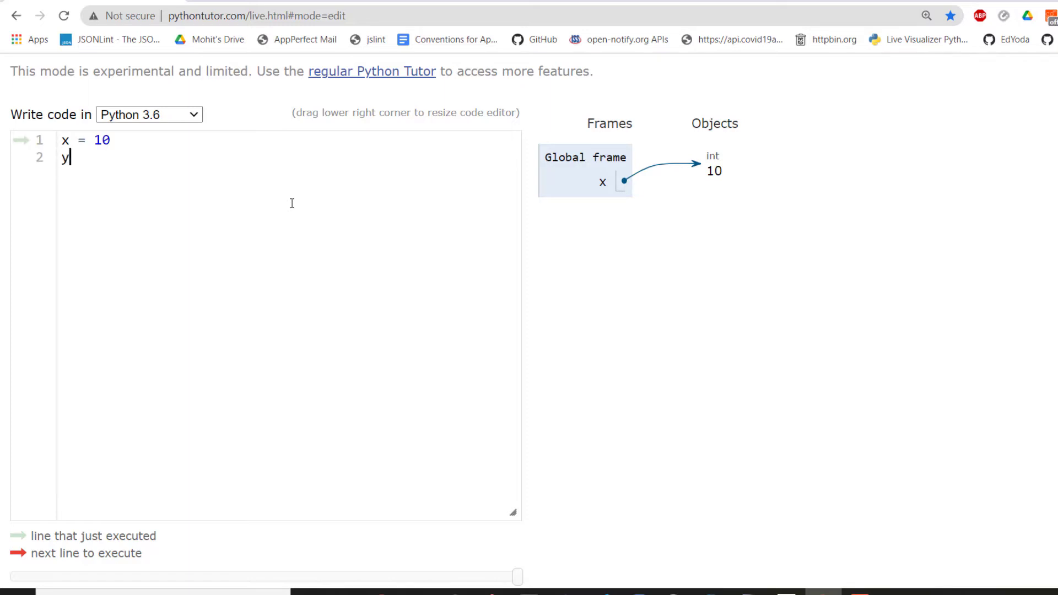
text(= 'mango)
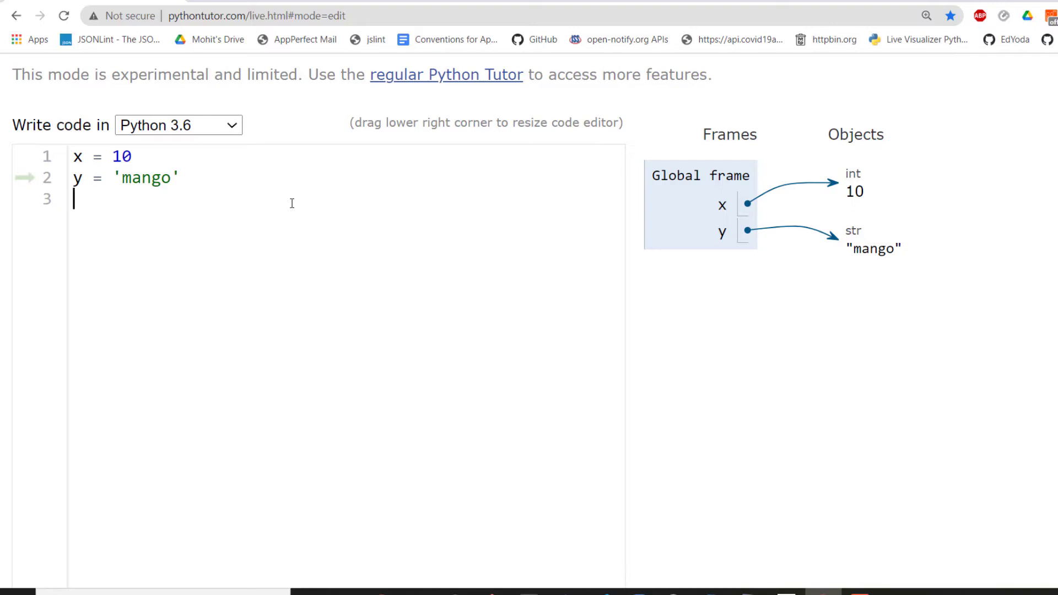
Reassign x = 'ten' on line 3 so x points to the str "ten"
text(x = ')
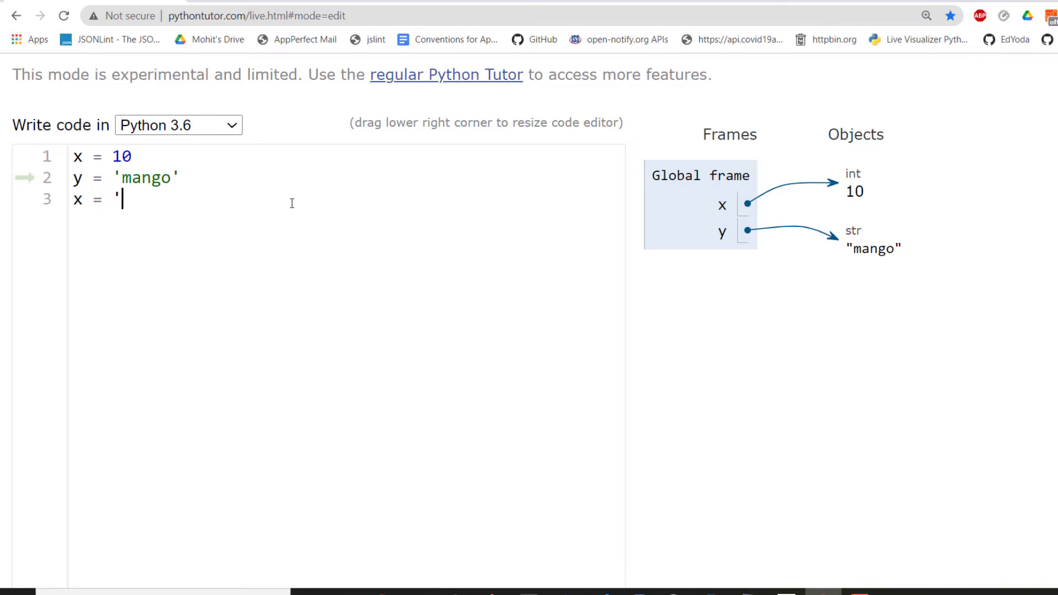
text(ten')
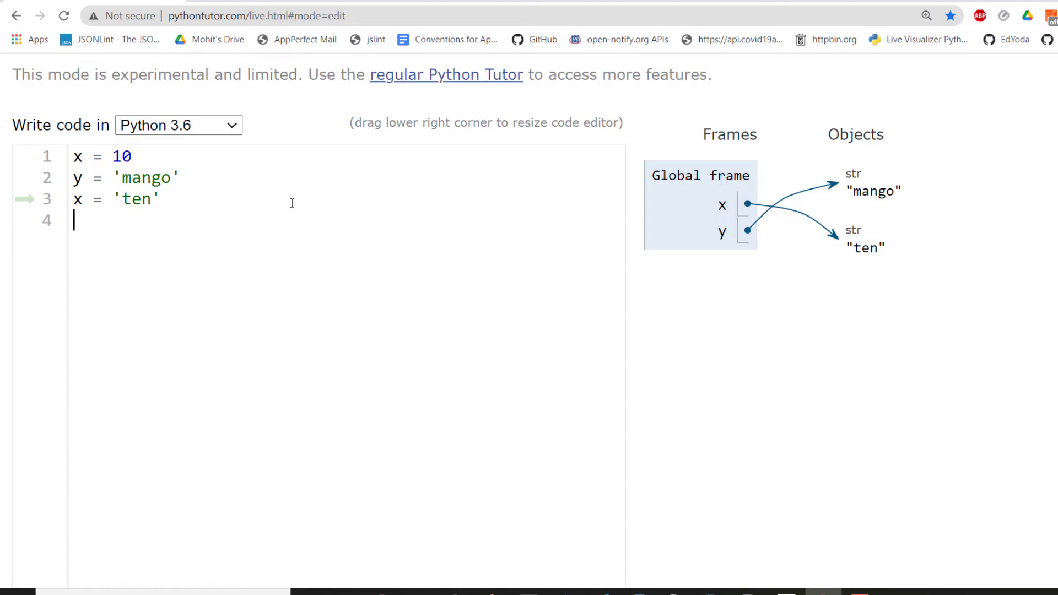
Add print(x) to output ten, then trim the code back to x = 10
text(pr)
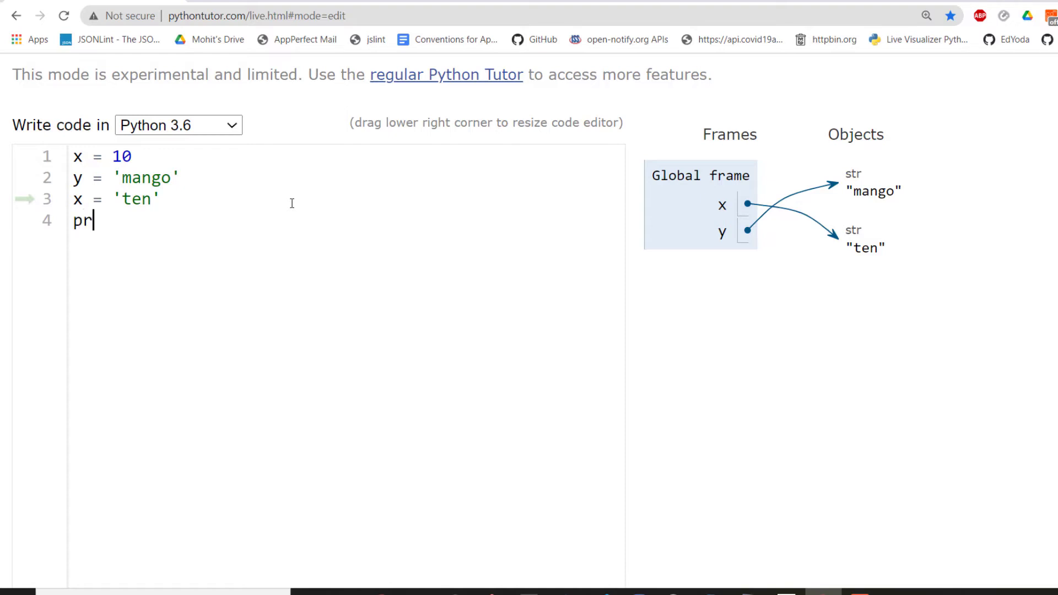
text(int(x))
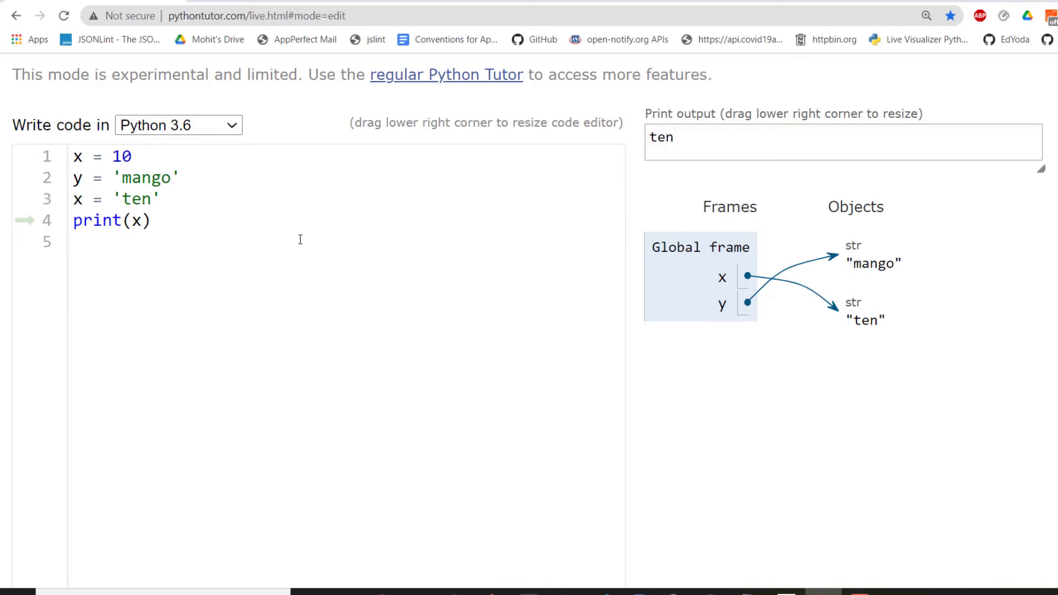
click(76, 241)
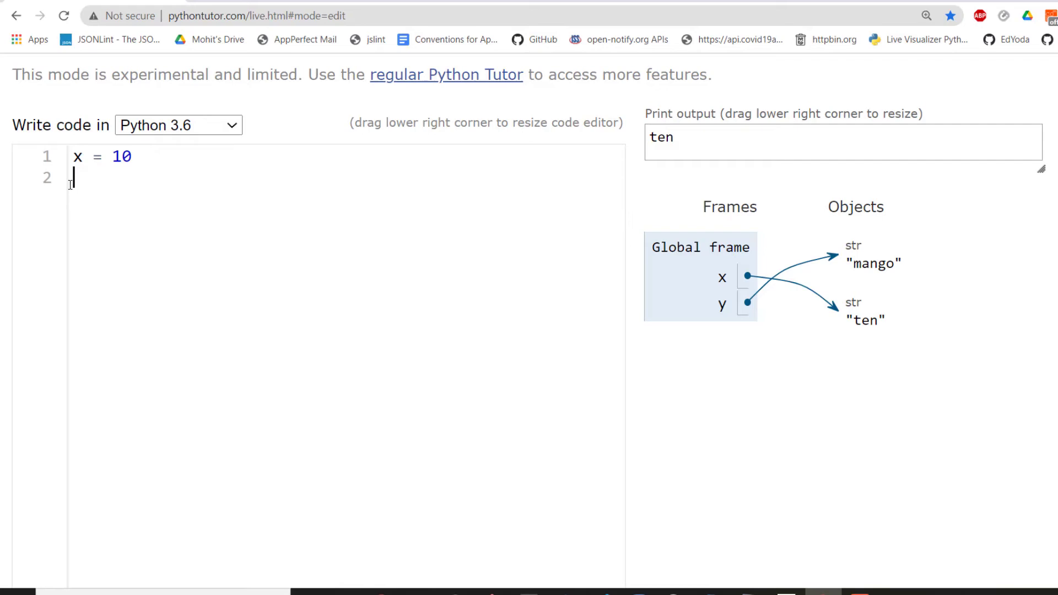
Change line 1 to x = ['happy','coding',1,2,3], a five-element list
text([)
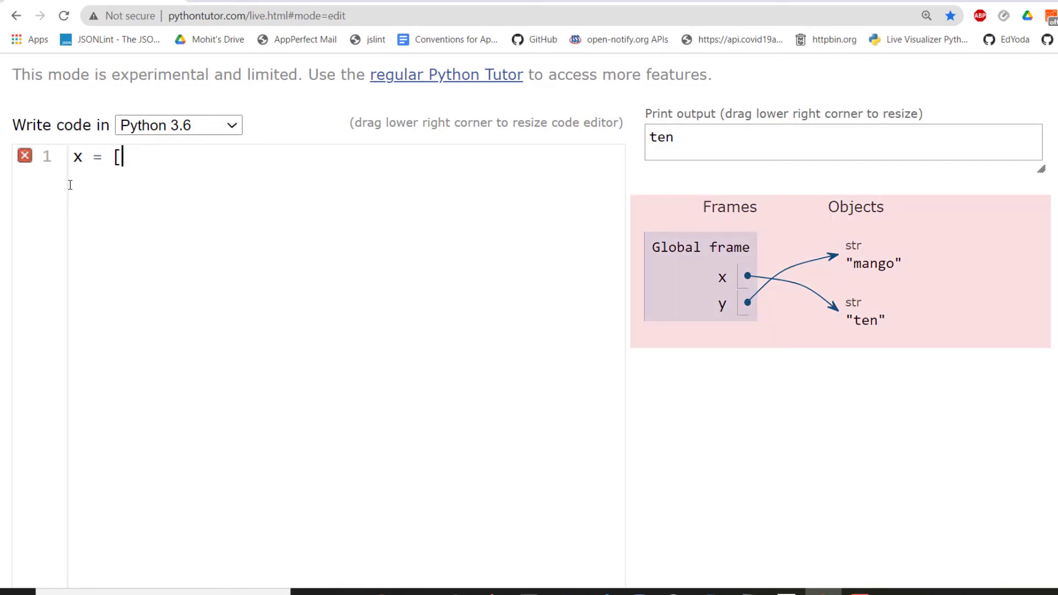
text('hap)
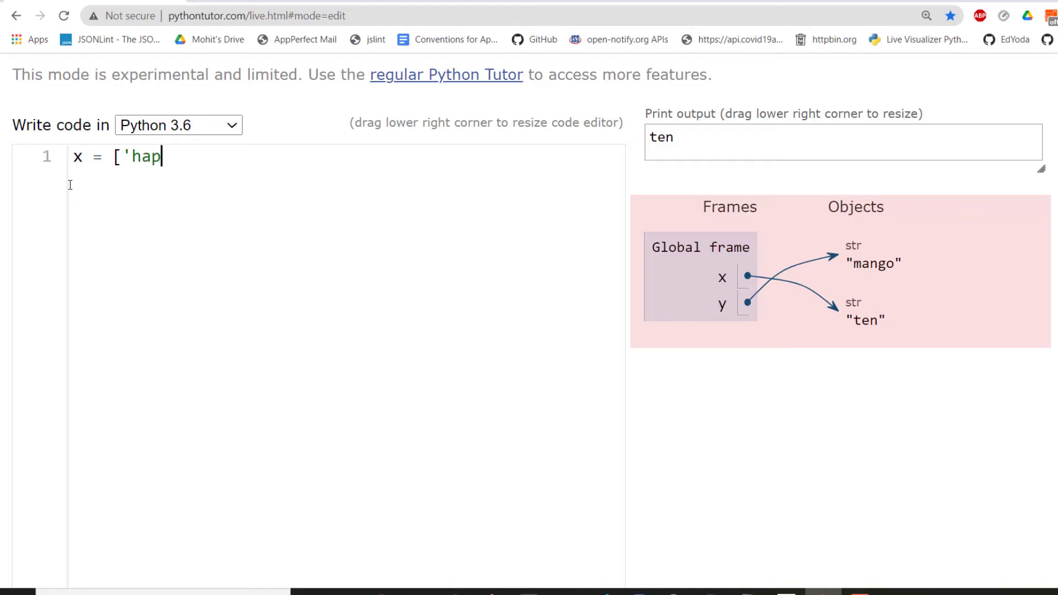
text(py',)
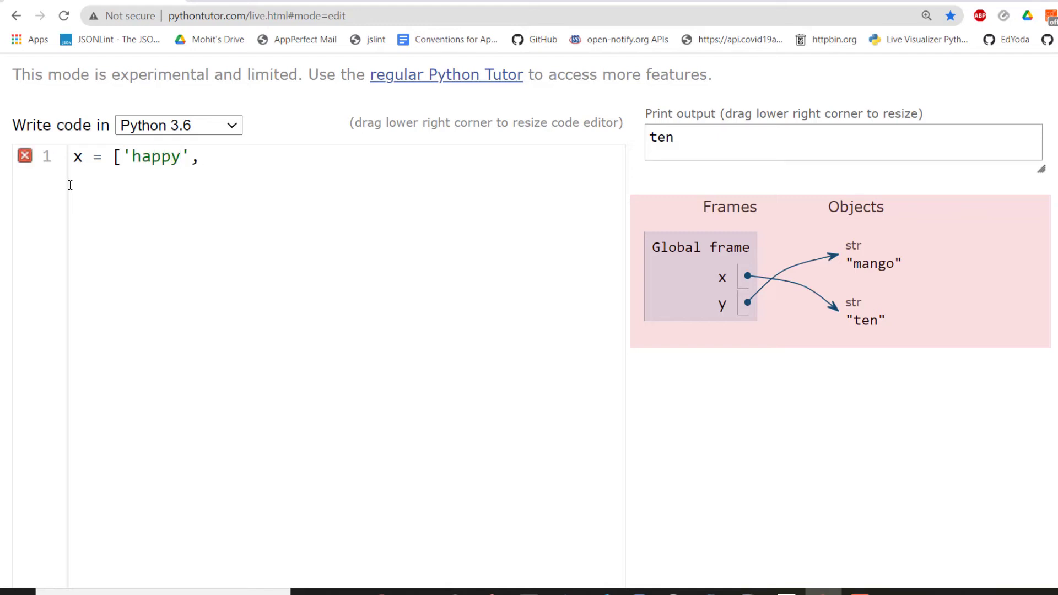
text('coding)
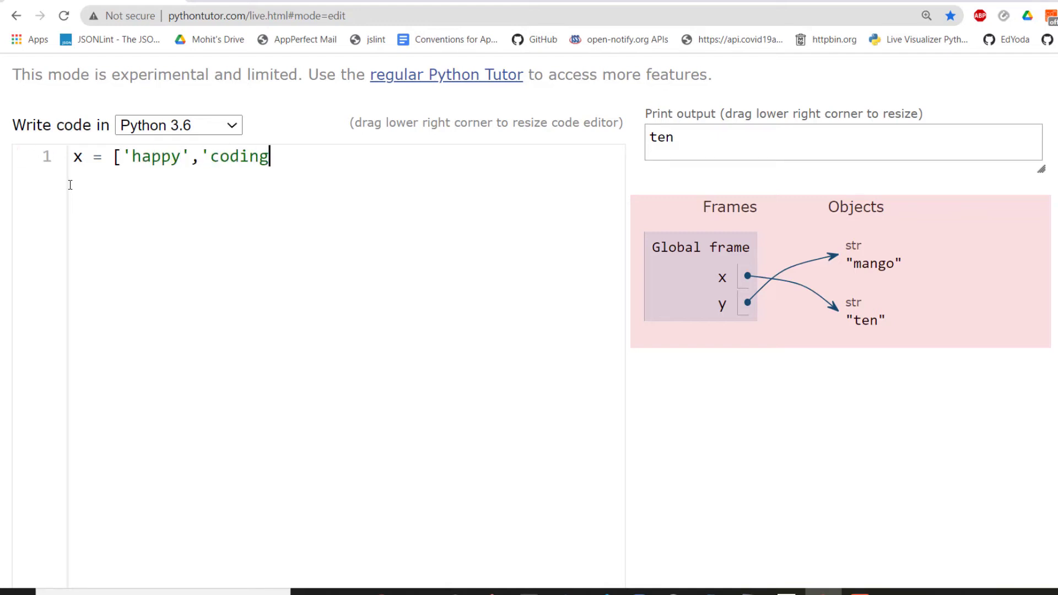
text(',)
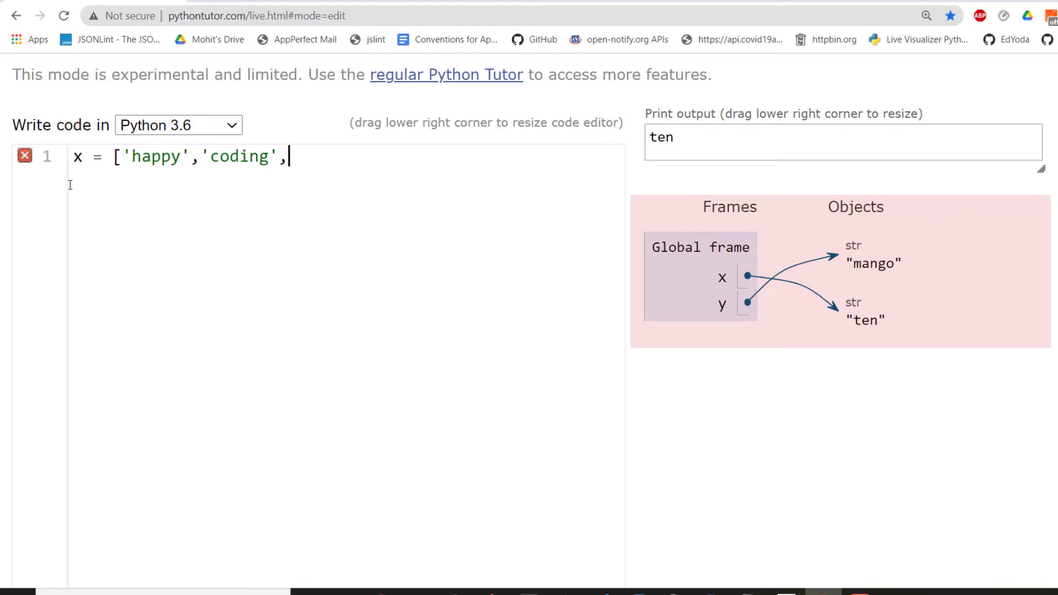
text(1,2,3)
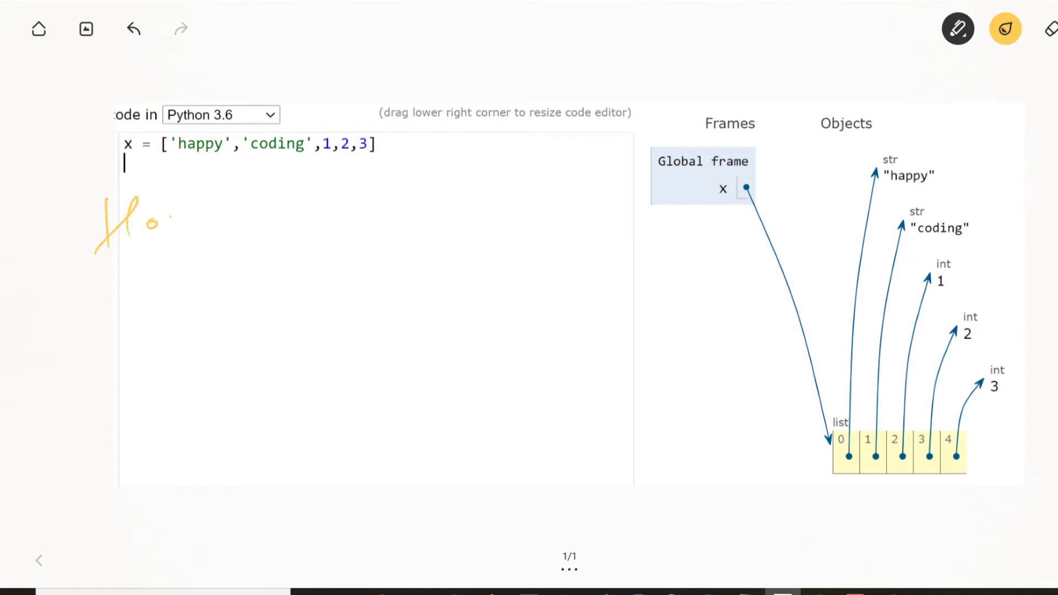
Handwrite 'How many objects => 6' and 'How many Names => 1', numbering each object
drag(166, 222, 191, 223)
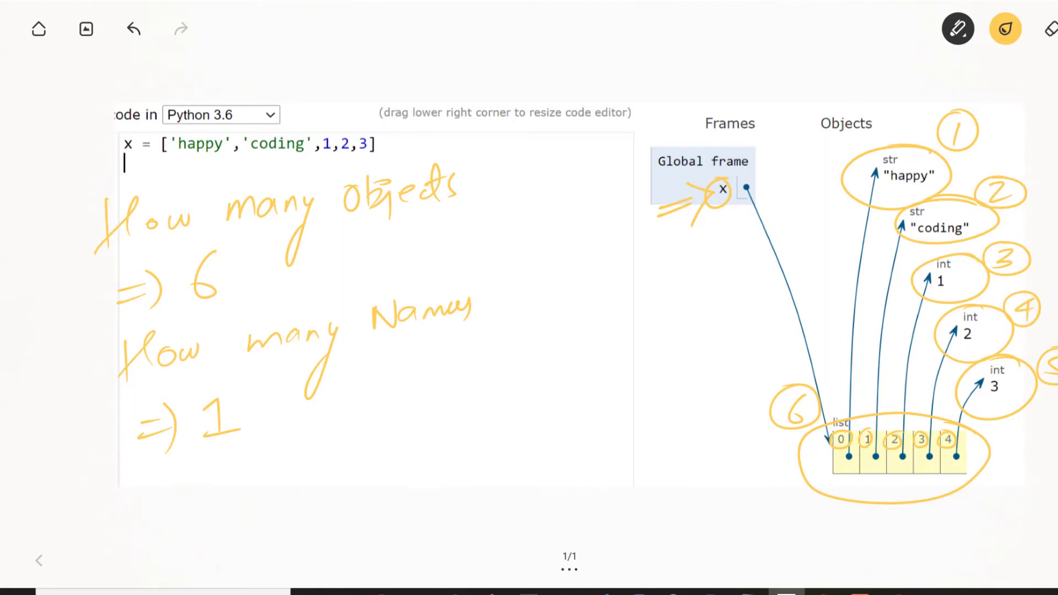
mouse_move(13, 590)
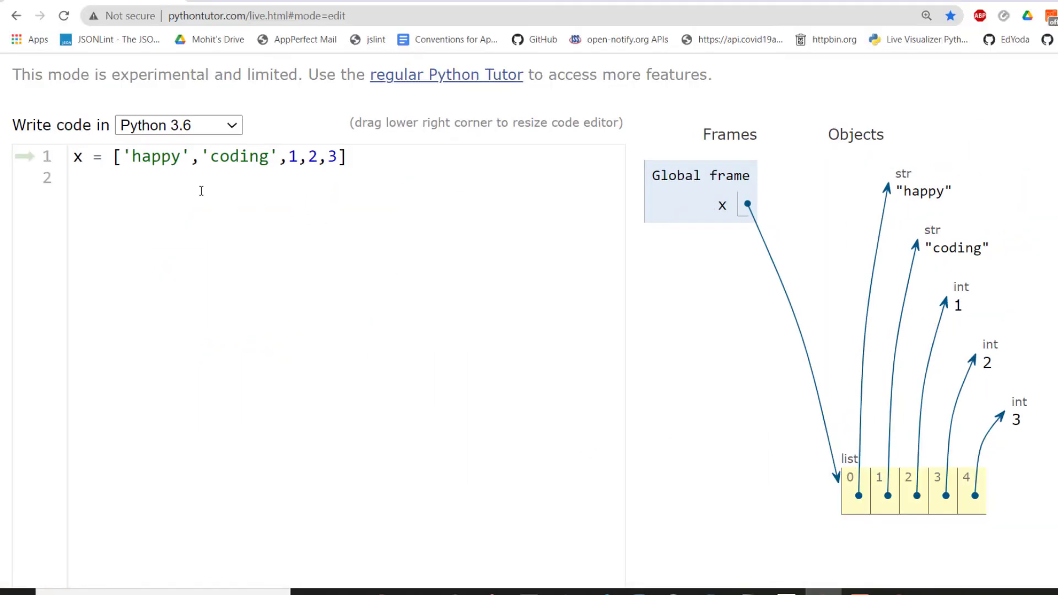
Replace the list with the dictionary x = {'python':3,'java':8}
key(Backspace)
text(x = {)
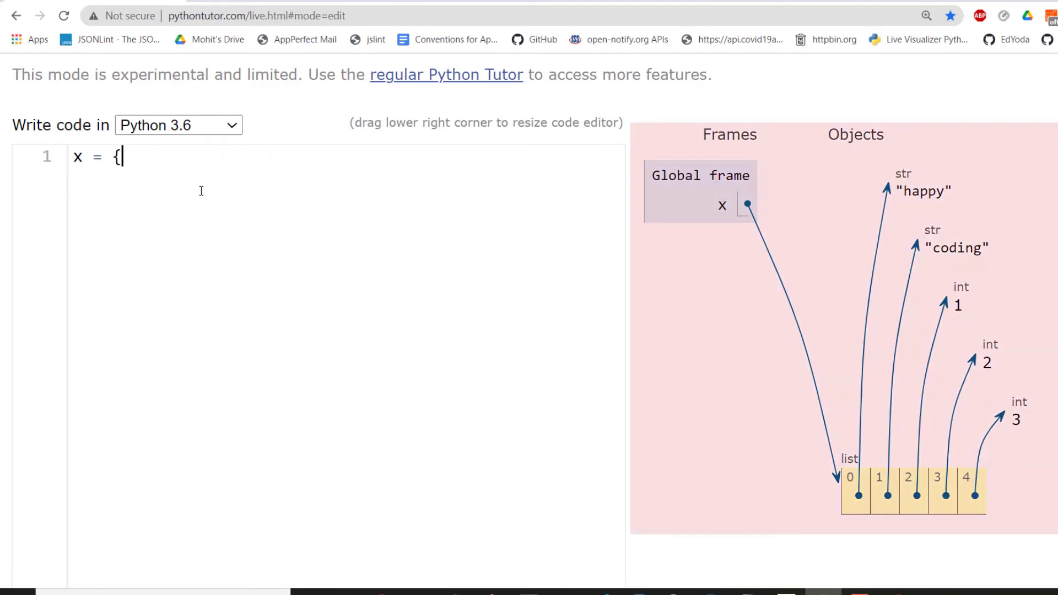
text('python')
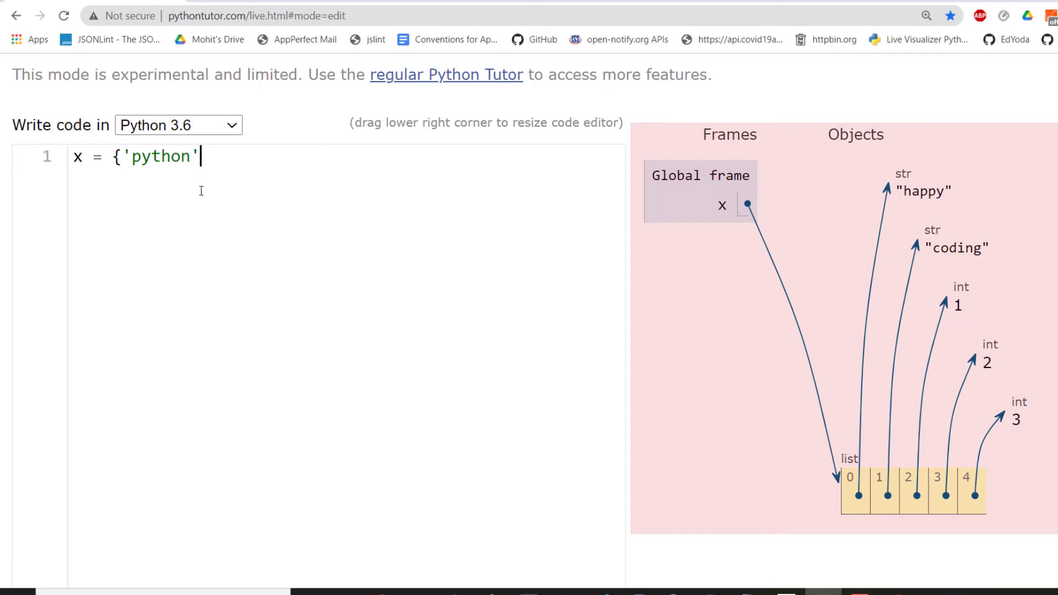
text(:3,'ja)
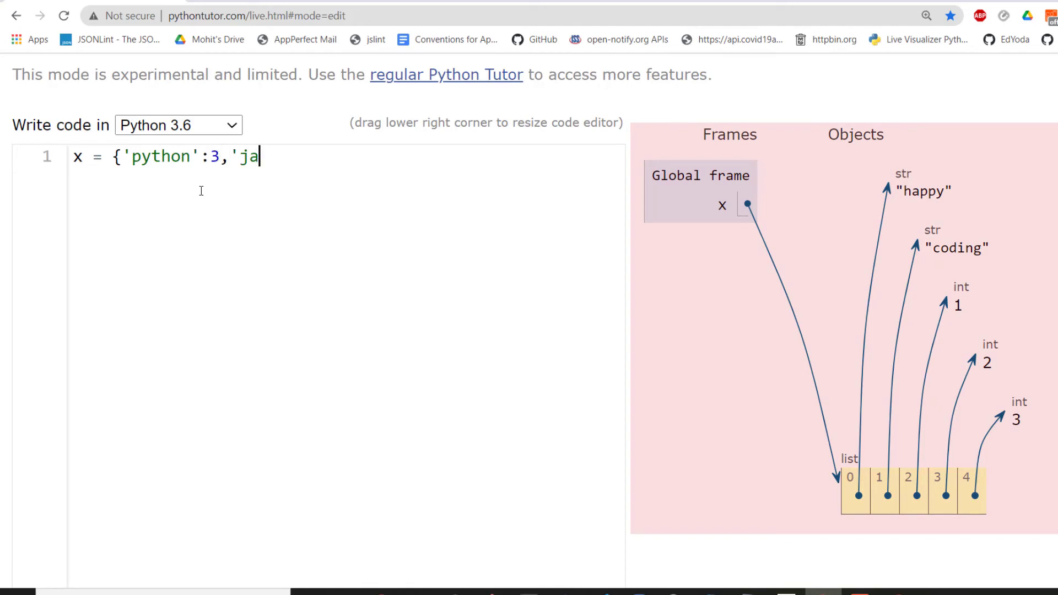
text(va':8})
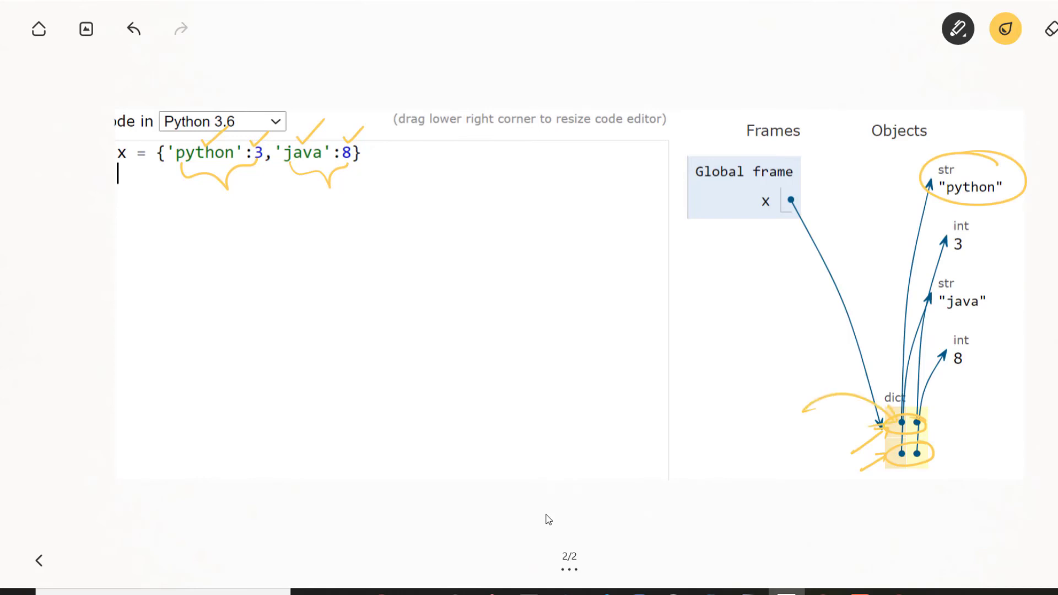
Circle and tick the dictionary's keys, values and dict box with the pen
click(1005, 28)
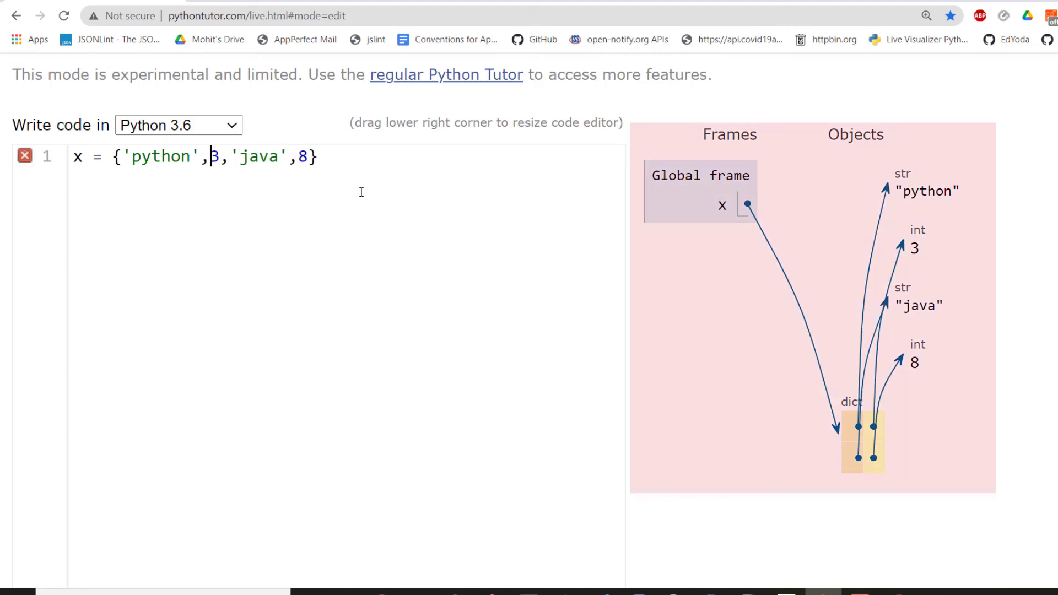
Run x = {'python',3,'java',8} as a set and start a new line below it
key(Enter)
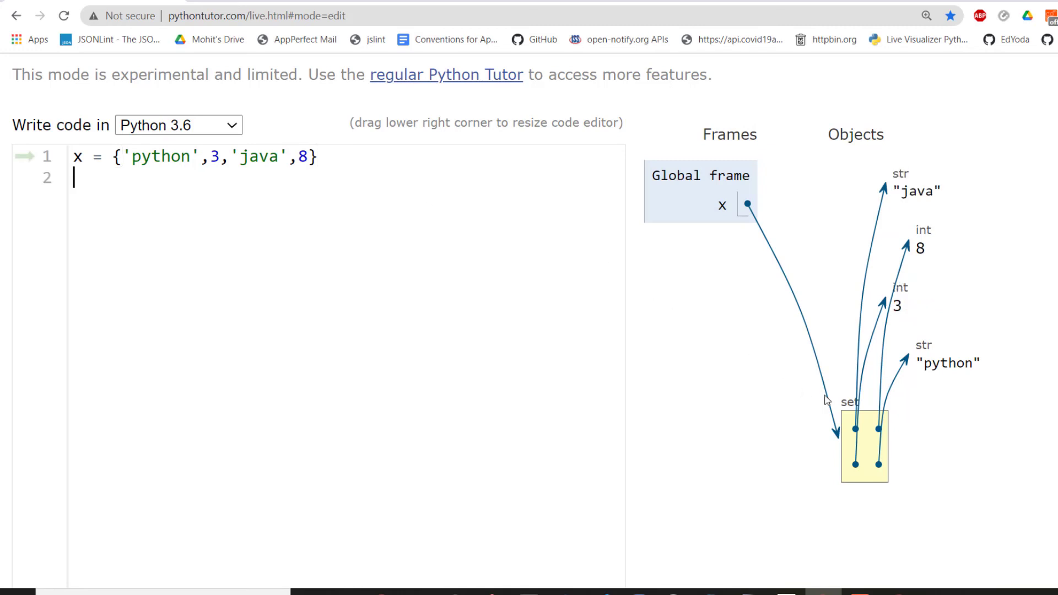
mouse_move(579, 353)
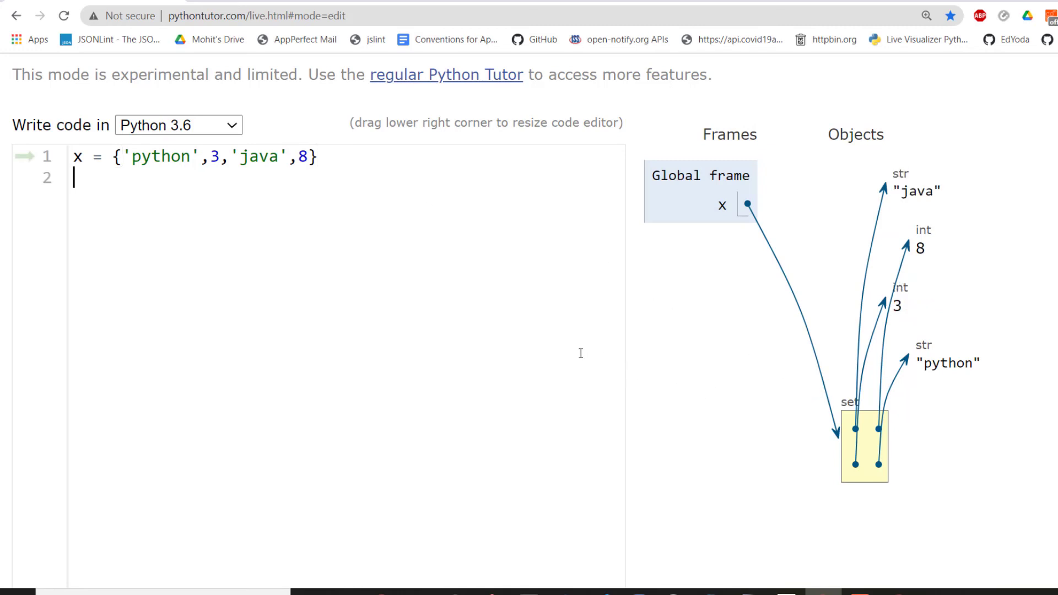
Add comments '## how many objects are here?' and '## 5 objects.'
text(## how man)
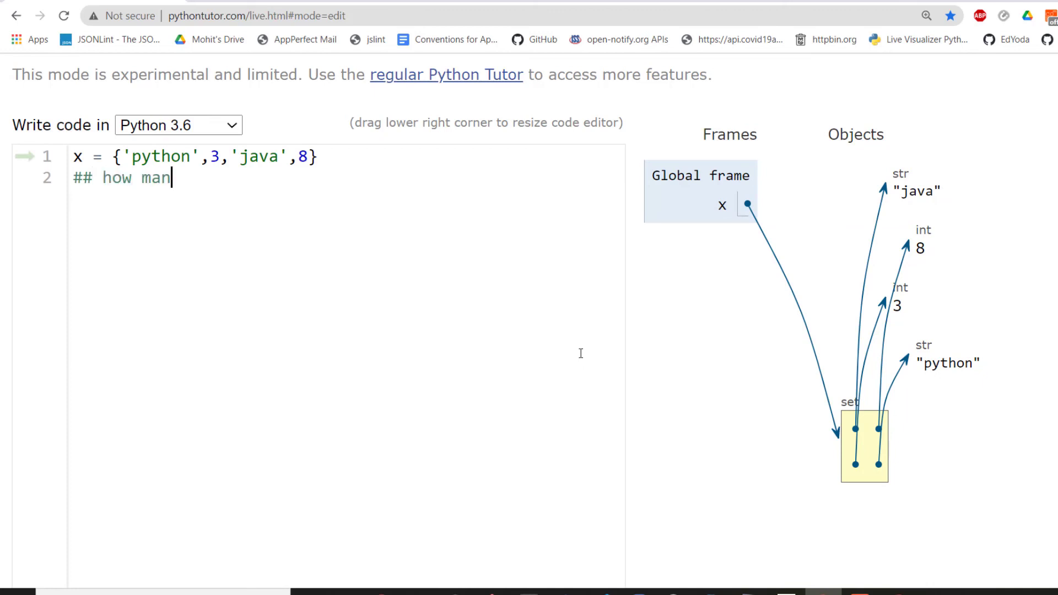
text(y object)
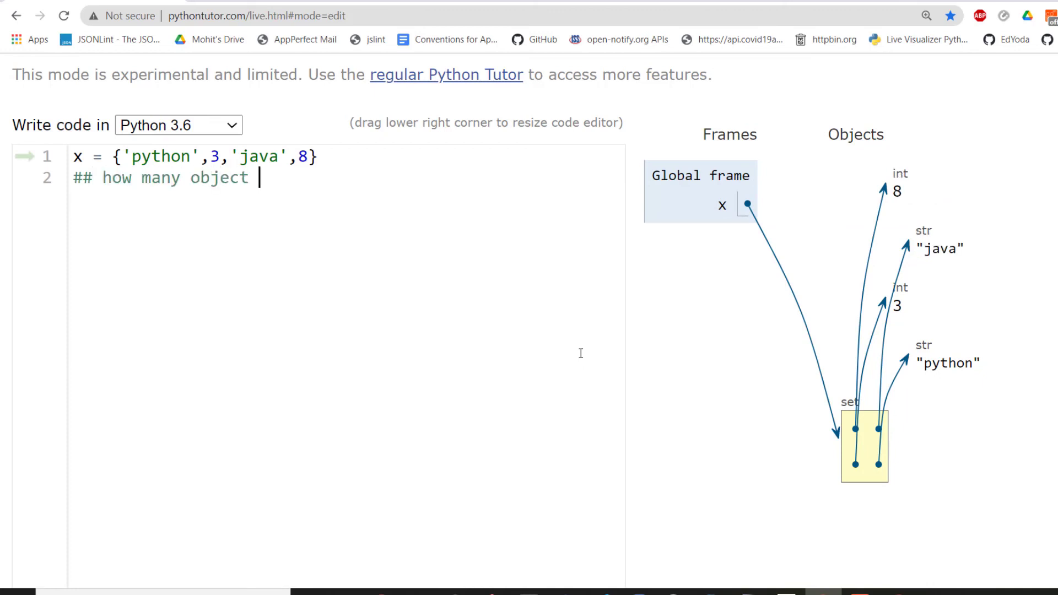
text(s are here)
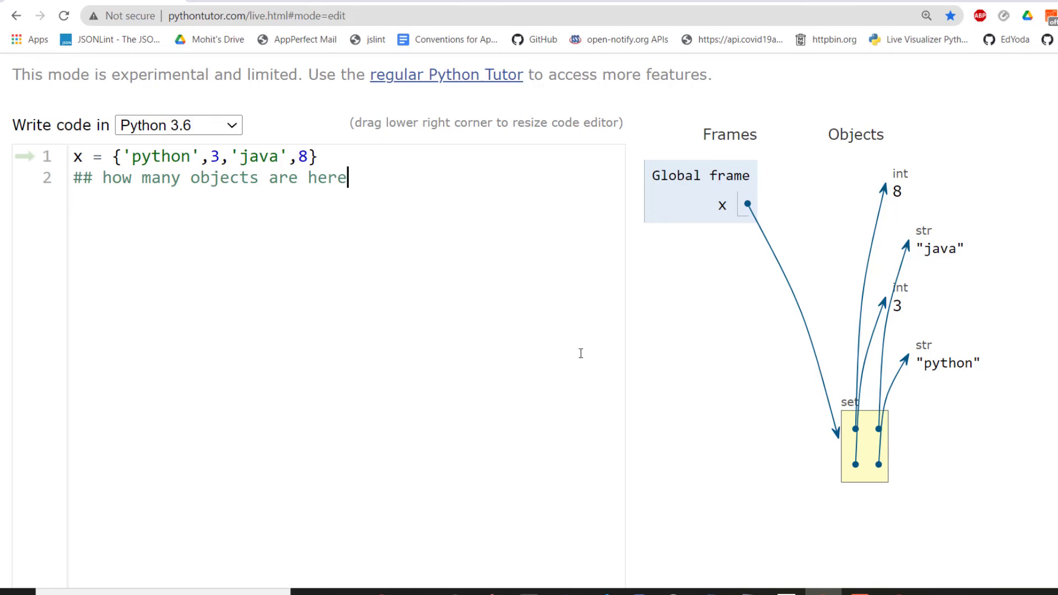
text(? \)
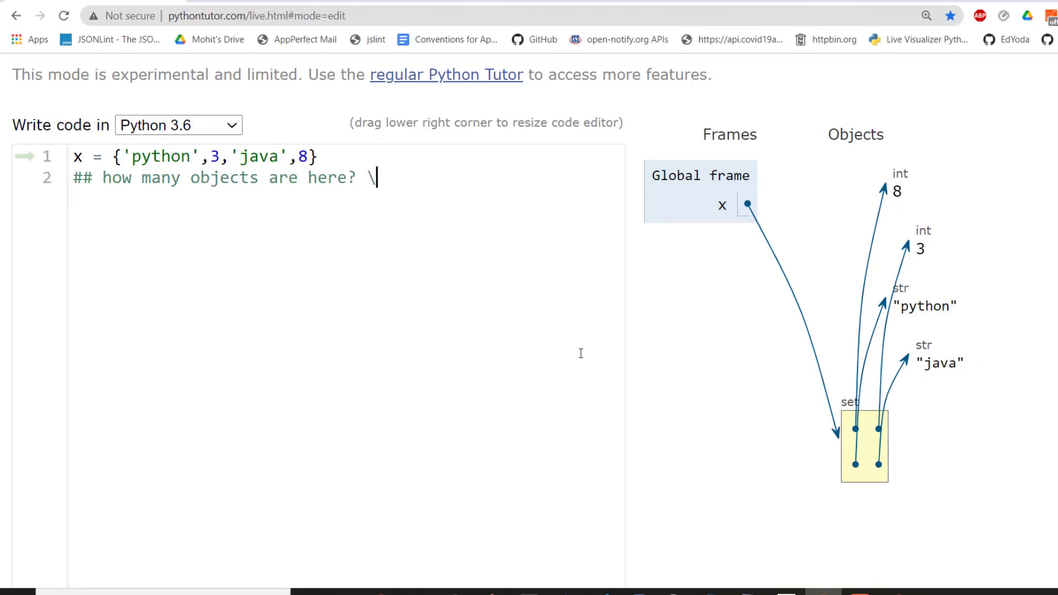
key(Enter)
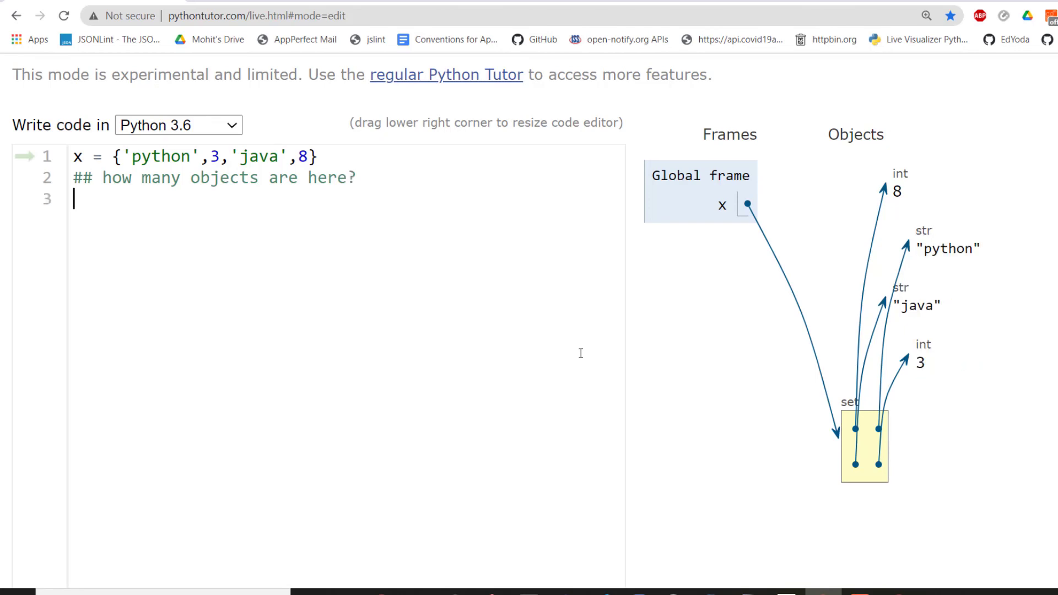
text(##)
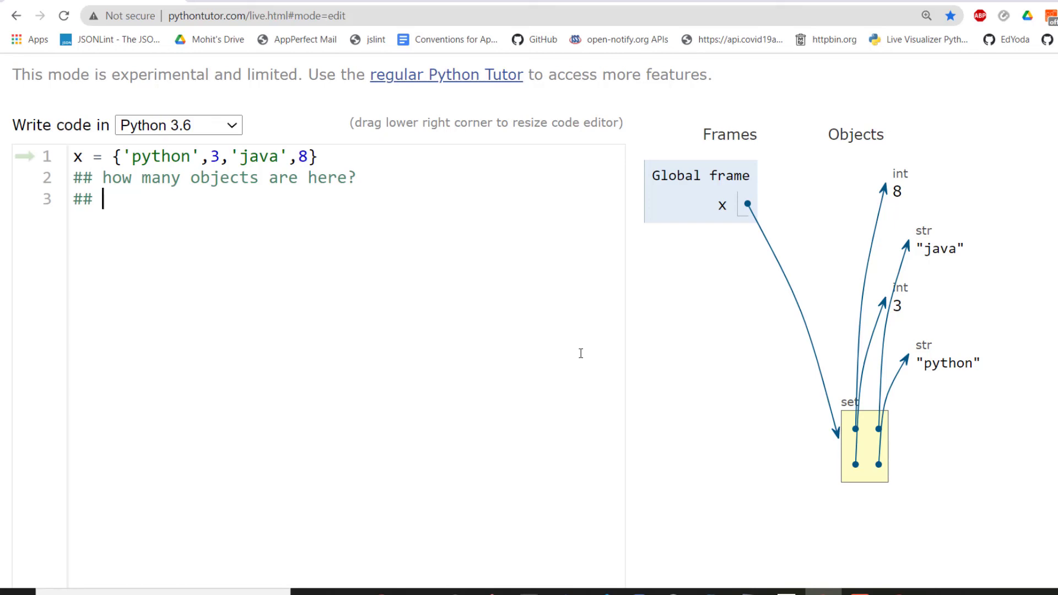
text(5 o)
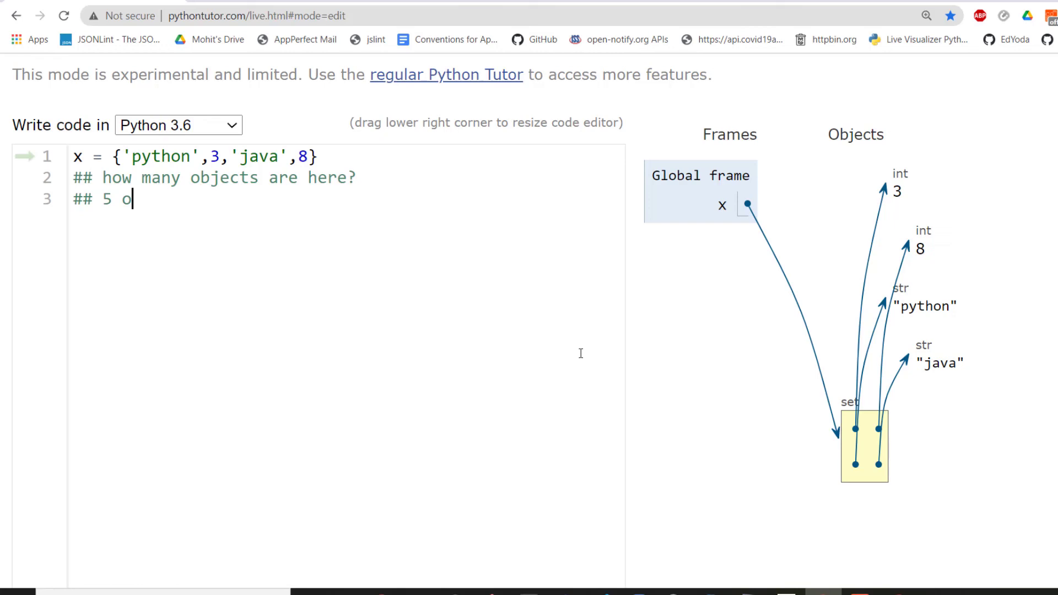
text(bjects.)
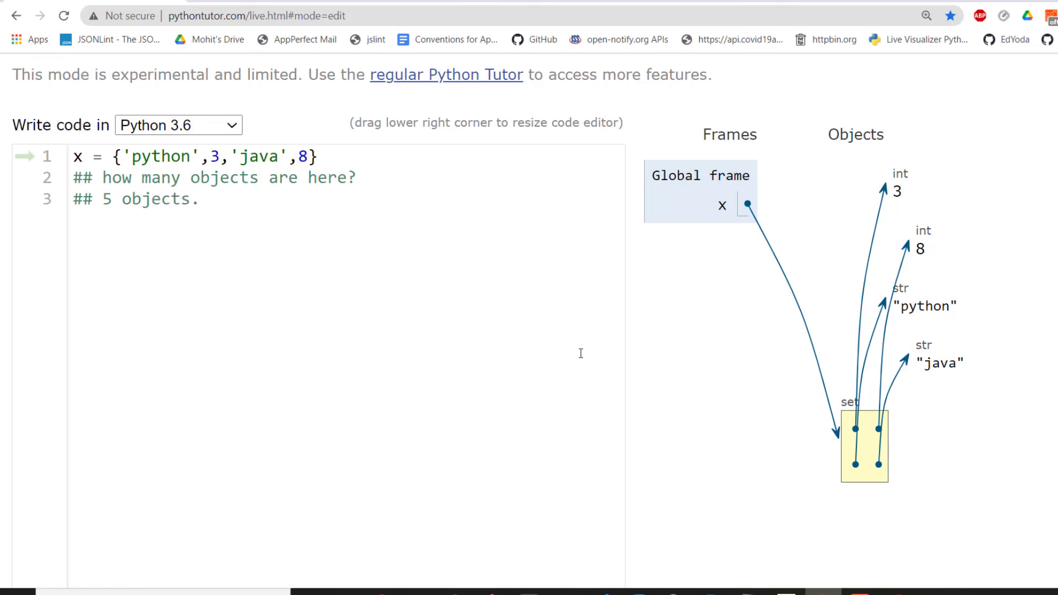